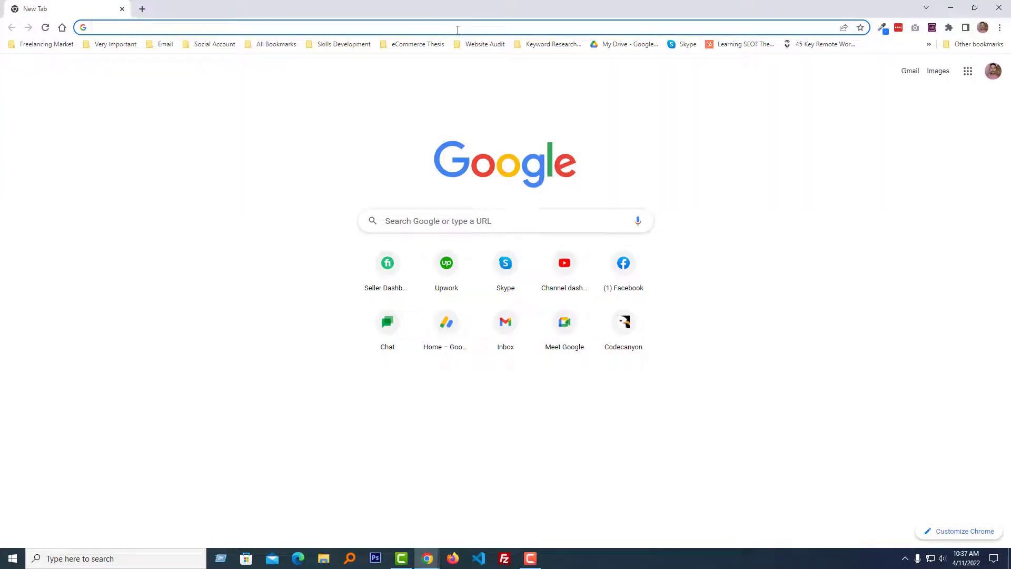
Go to shopify.com/partners to reach the faizanbrand store admin
text(shopify.com/partners)
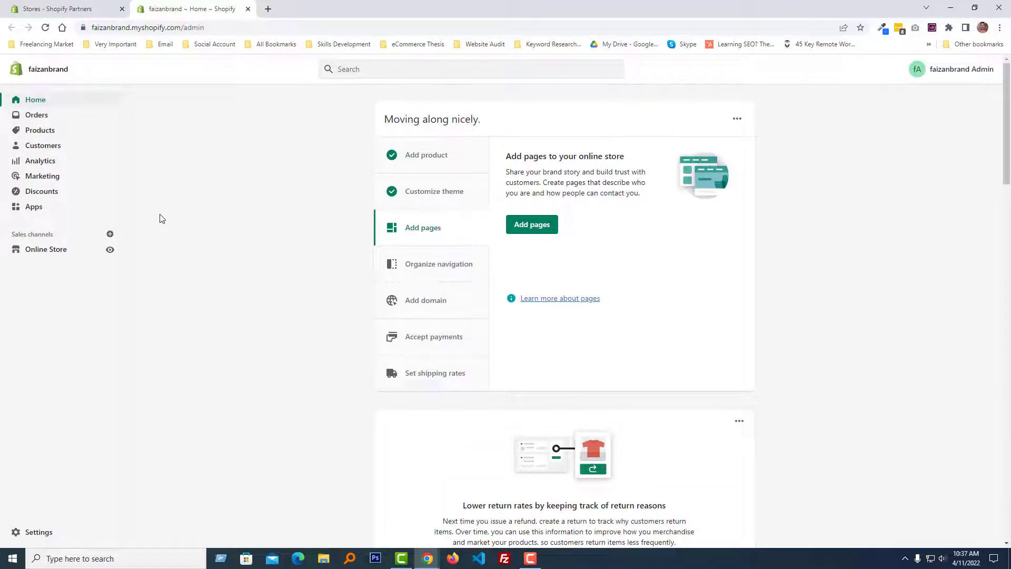
mouse_move(86, 258)
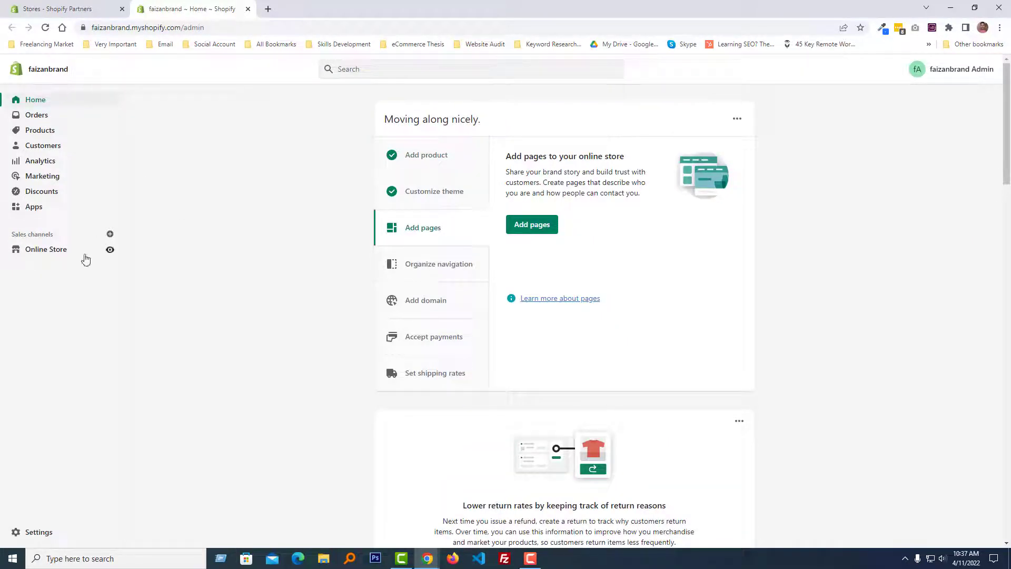
Open the Online Store sales channel from the sidebar
click(46, 250)
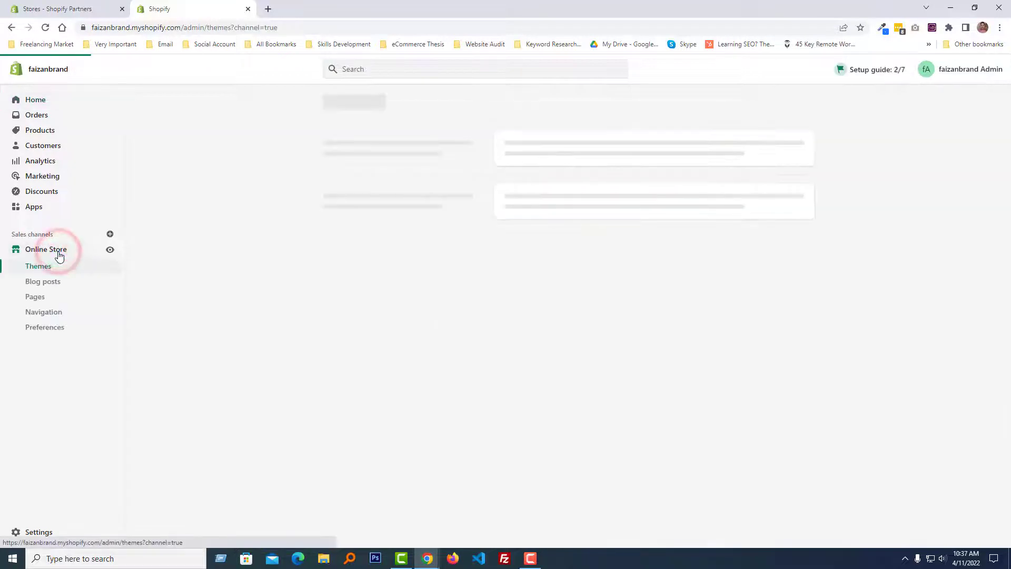
mouse_move(45, 327)
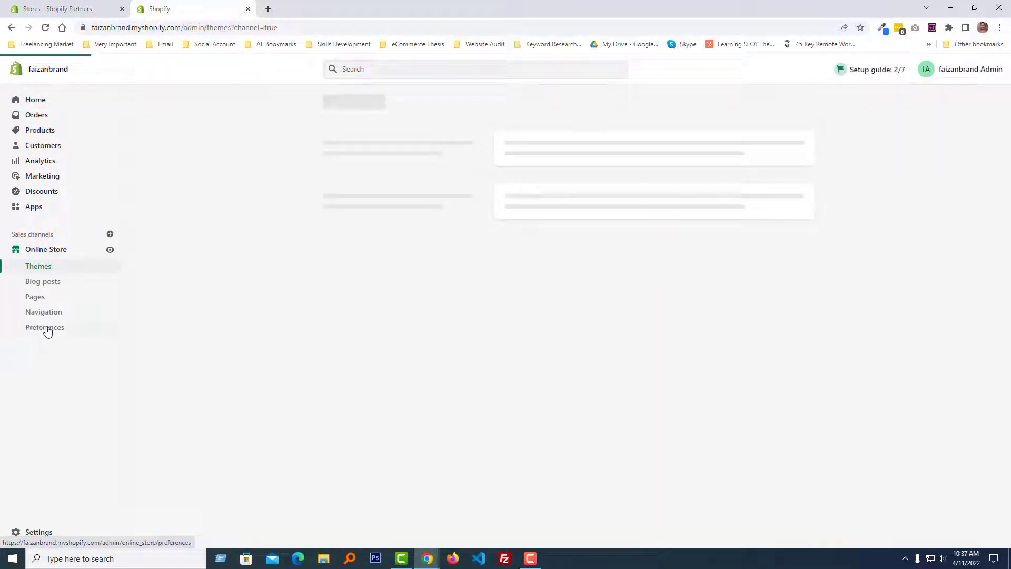
Open Online Store Preferences and scroll down to the Spam protection section
click(44, 327)
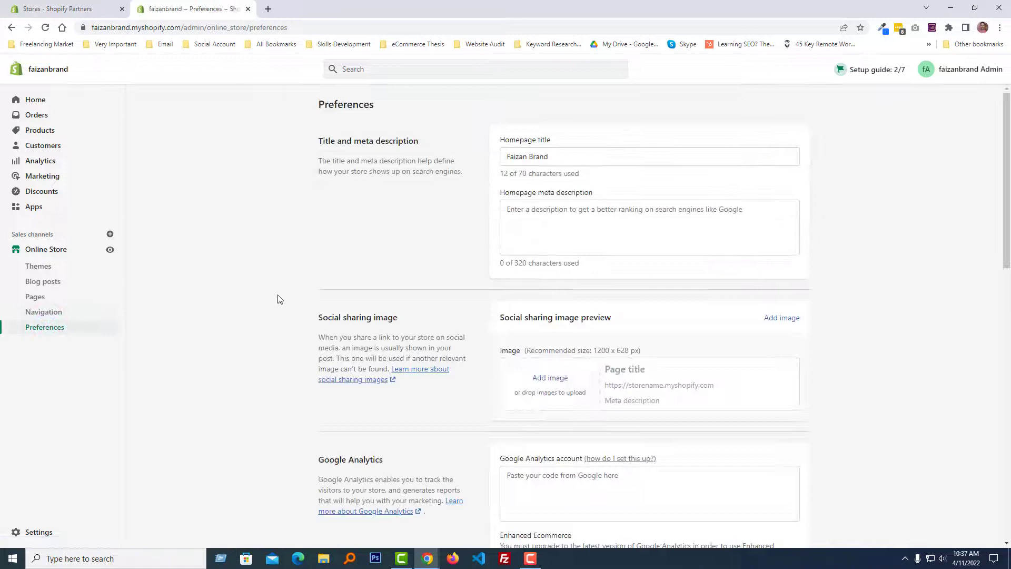
scroll(down, 3)
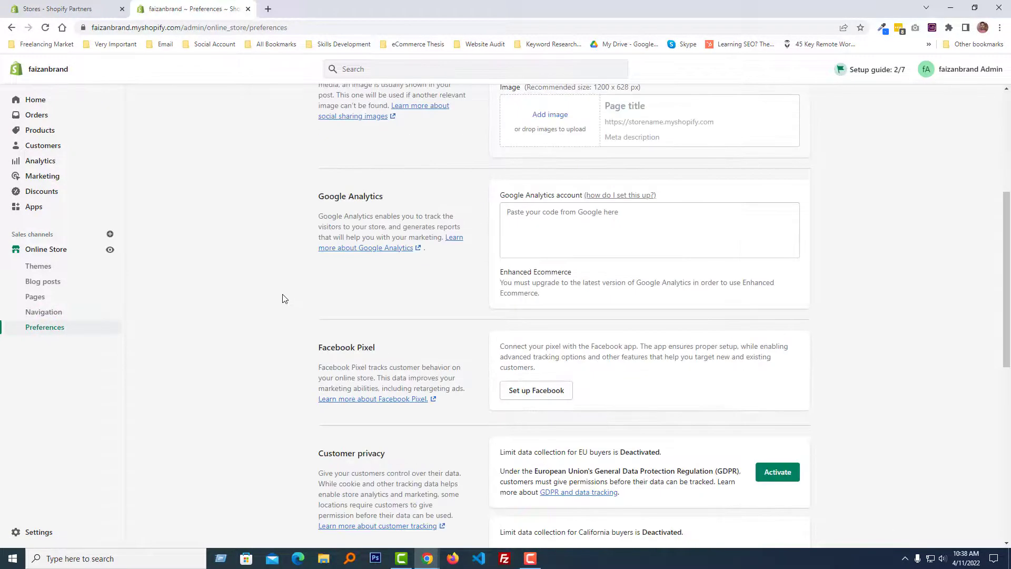
scroll(down, 3)
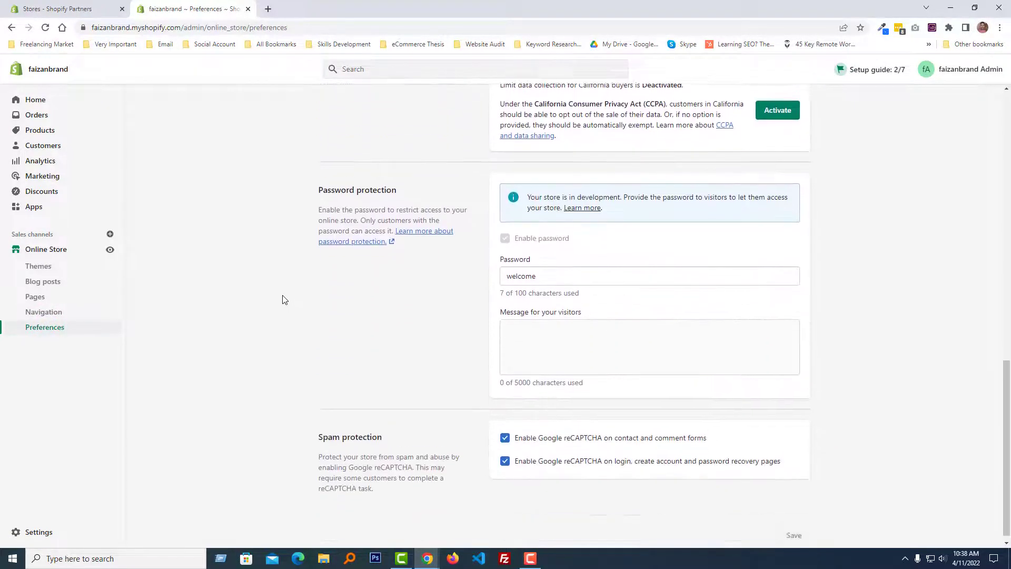
scroll(down, 3)
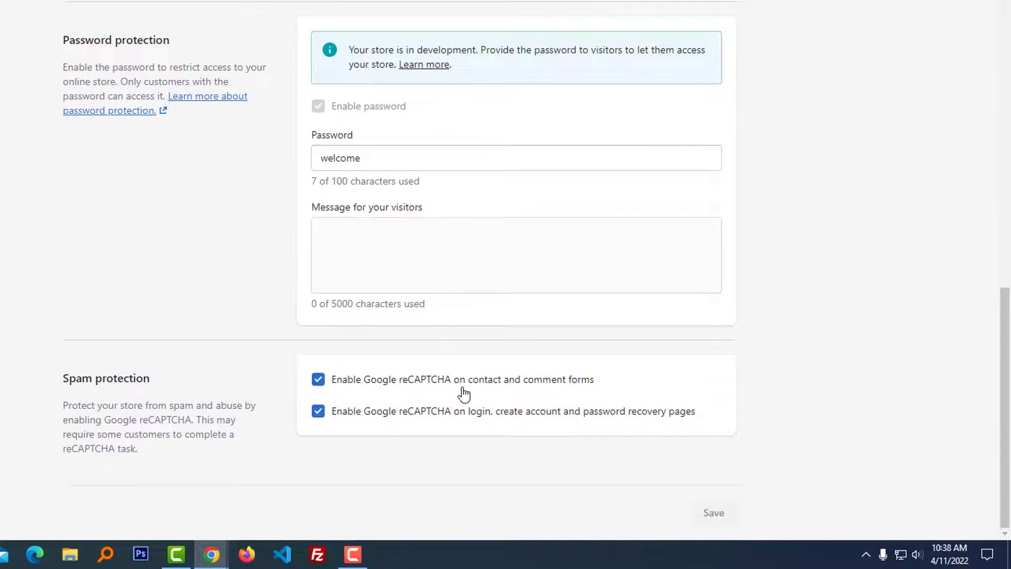
mouse_move(587, 388)
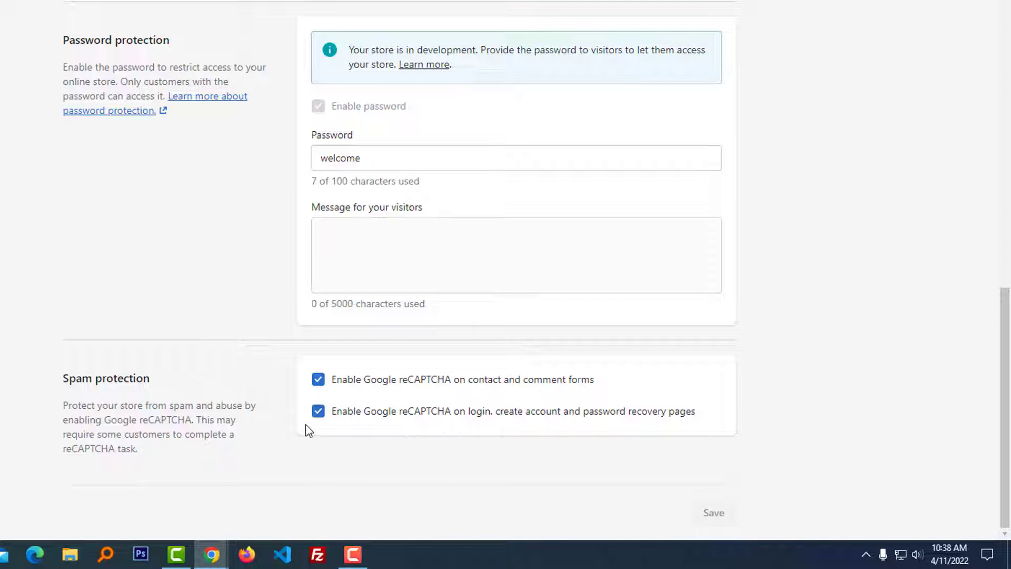
mouse_move(469, 426)
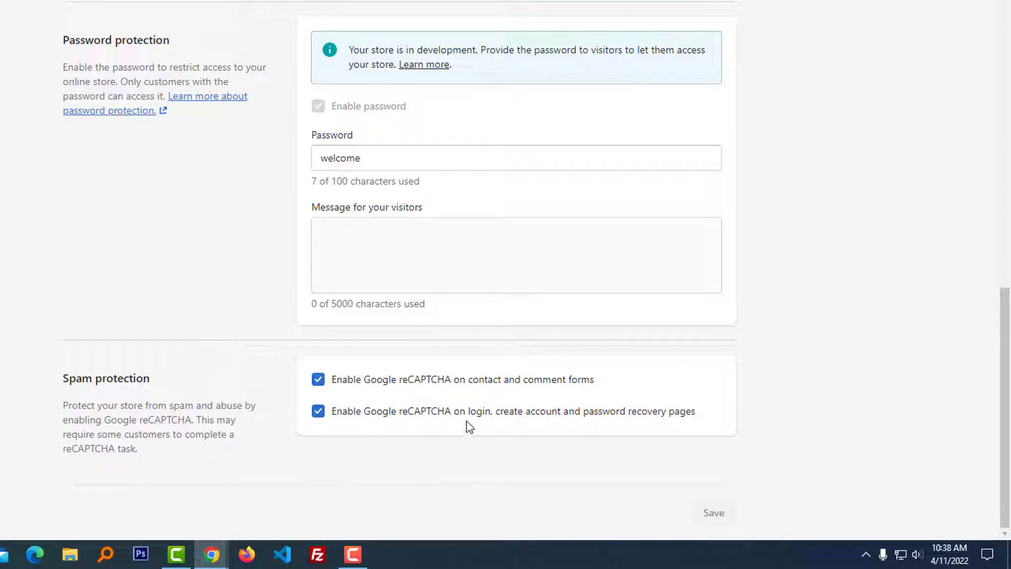
mouse_move(647, 424)
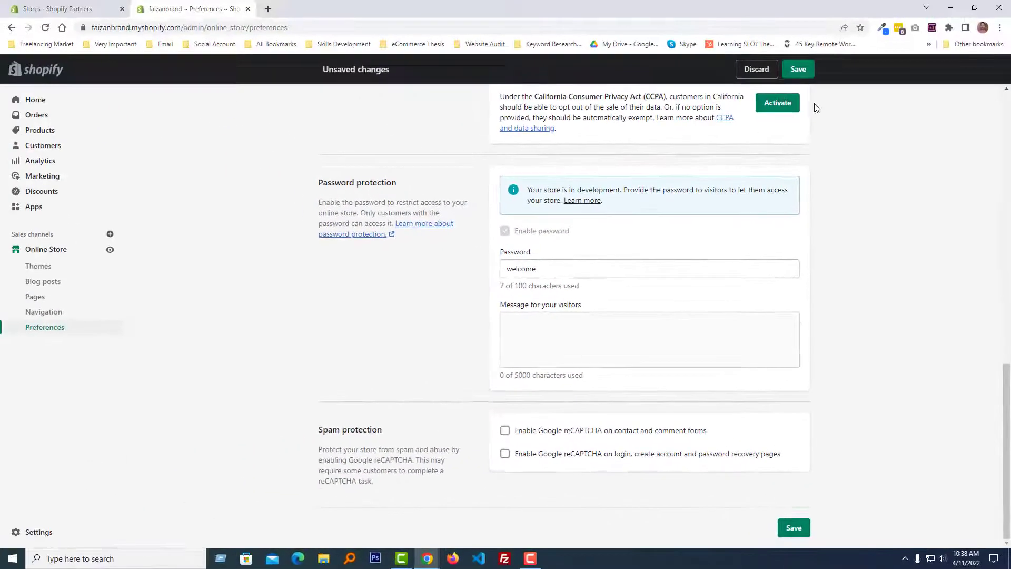
Save the Preferences changes so both reCAPTCHA options stay disabled
click(798, 69)
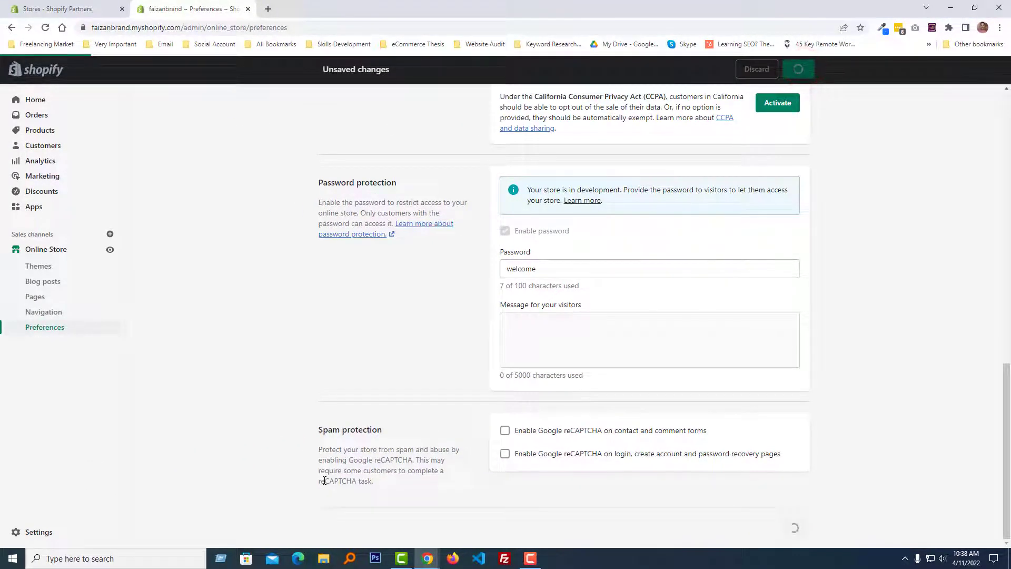
click(798, 69)
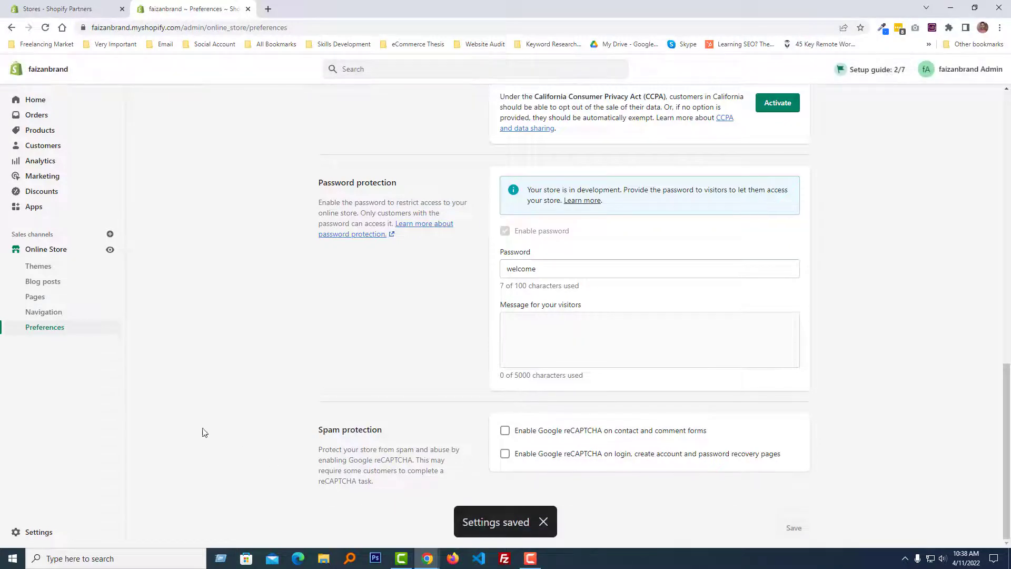